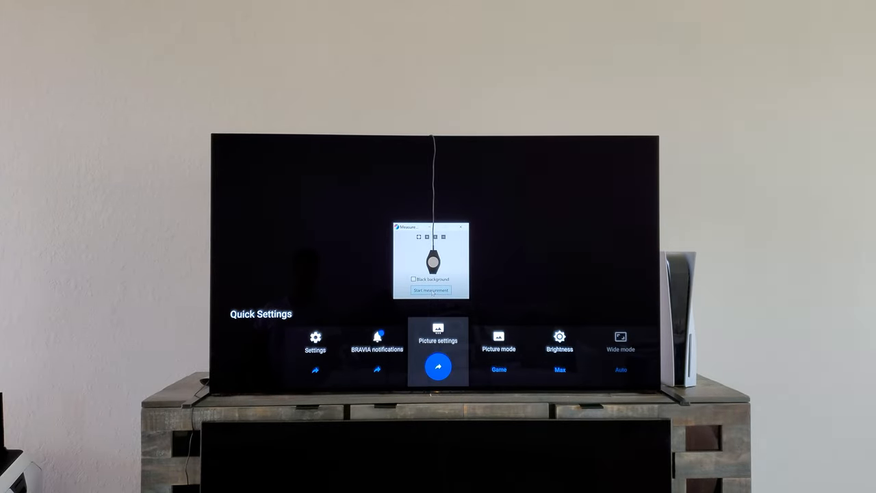
- Open Picture settings for HDMI 4 from the BRAVIA Quick Settings bar
left_click(438, 340)
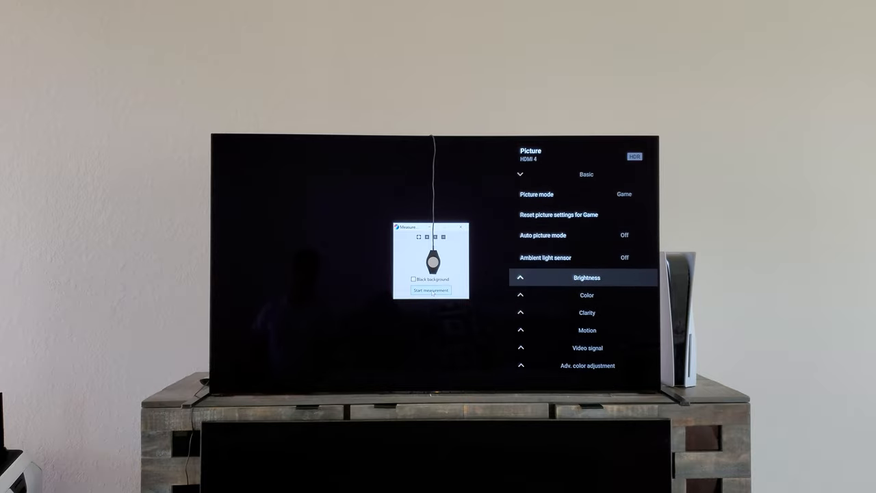
- Expand Brightness and review Gamma, HDR tone mapping (Off) and Peak luminance (High)
left_click(587, 277)
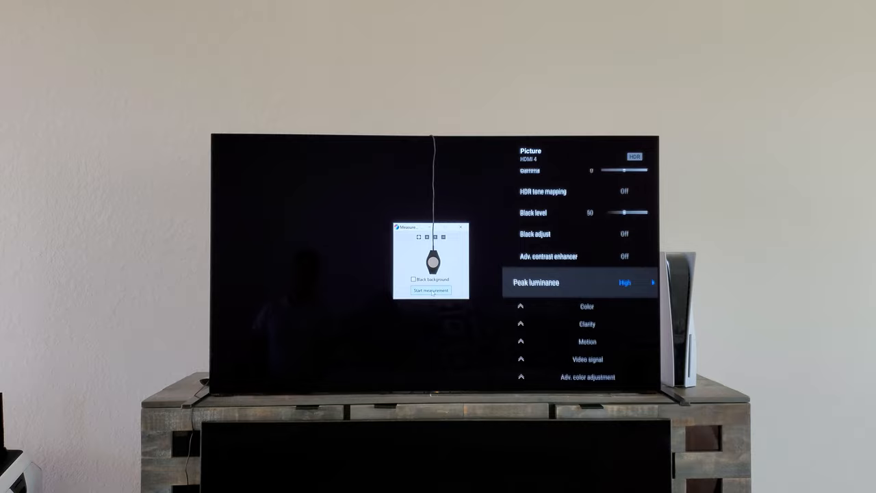
scroll("up", 3)
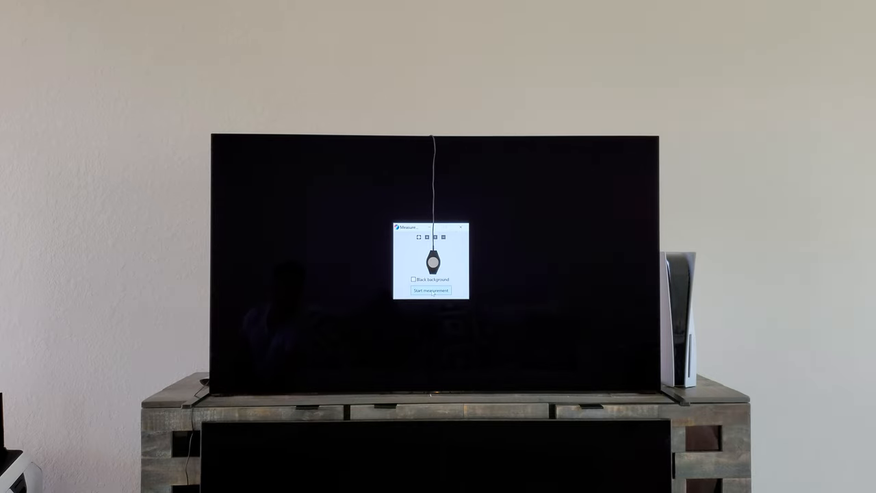
- Start measurement in DisplayCAL to open Whitepoint / White level interactive adjustment
left_click(431, 290)
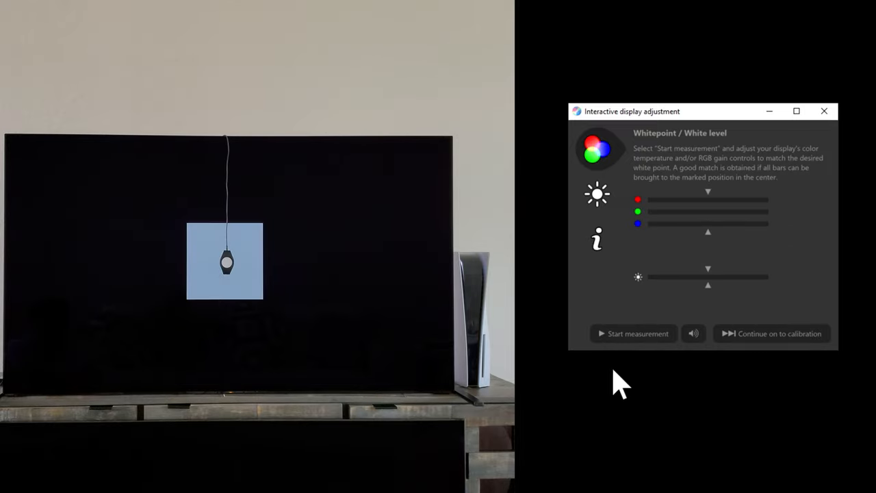
left_click(633, 333)
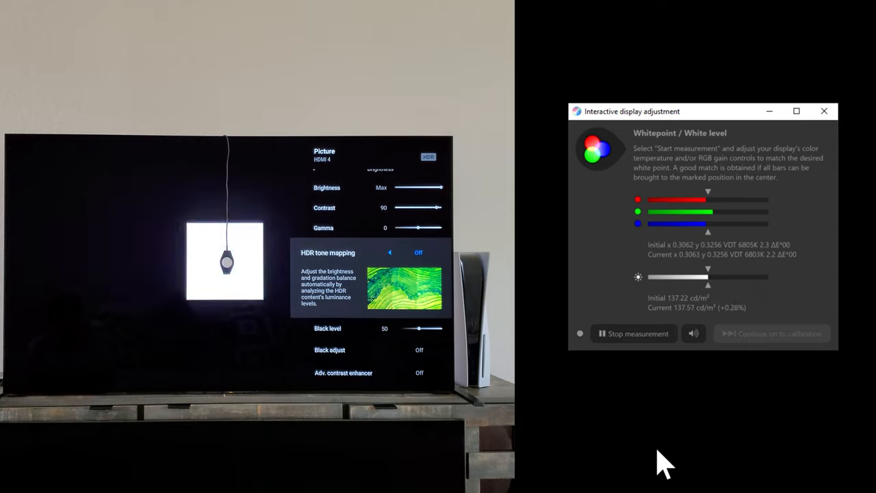
- Set HDR tone mapping to Gradation preferred, raising white to about 222.58 cd/m²
left_click(446, 253)
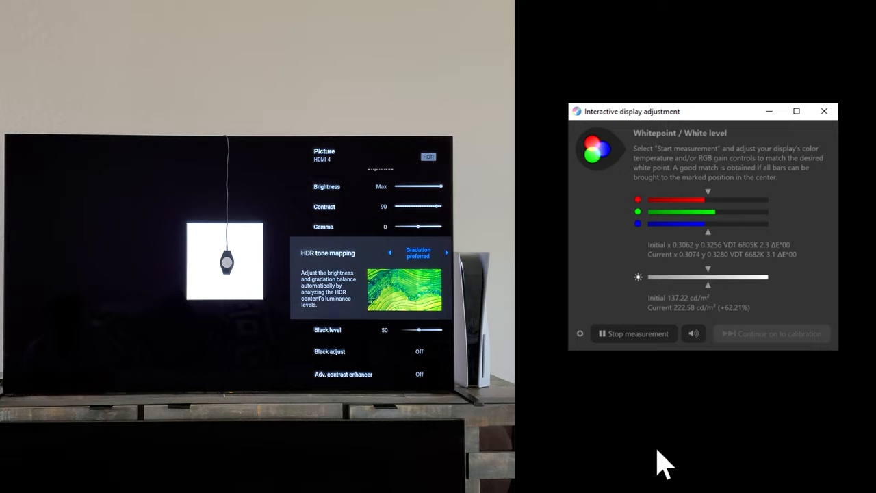